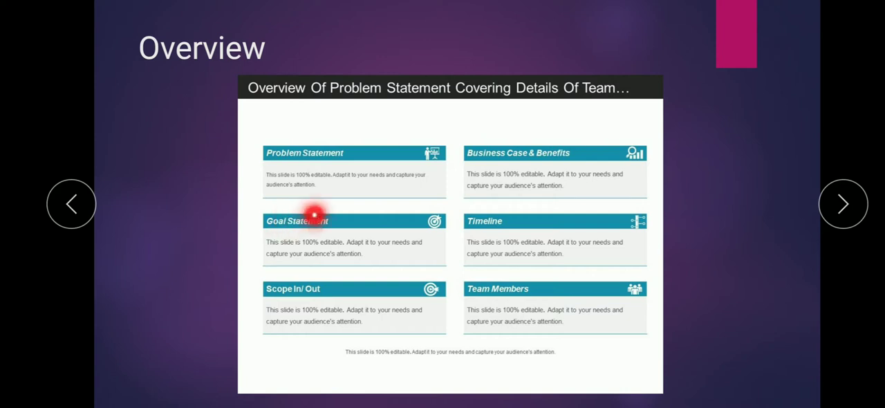
{"action": "mouse_move", "coordinate": [224, 275]}
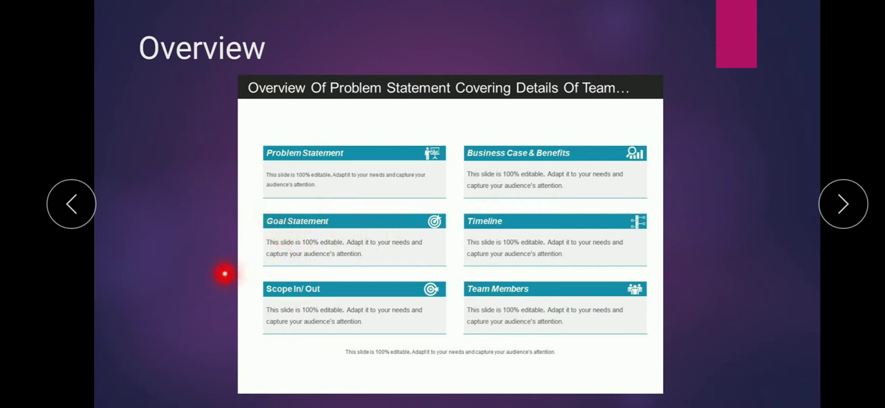
{"action": "mouse_move", "coordinate": [512, 270]}
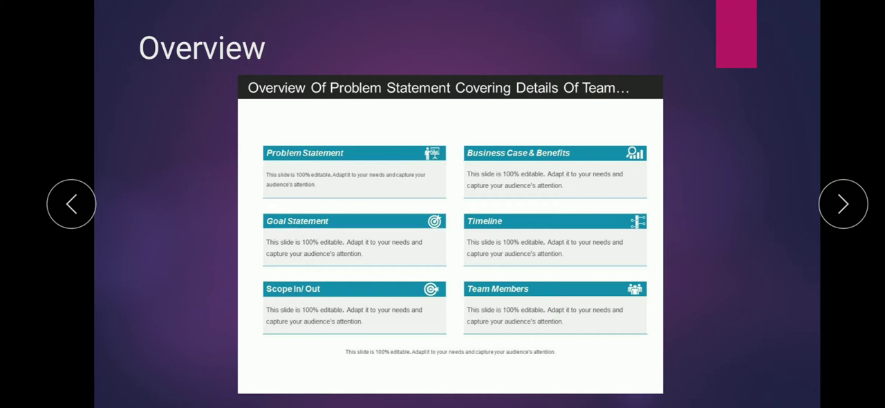
- Advance the slideshow from the Overview slide to the 'How to?' slide with its embedded video
{"action": "left_click", "coordinate": [843, 203]}
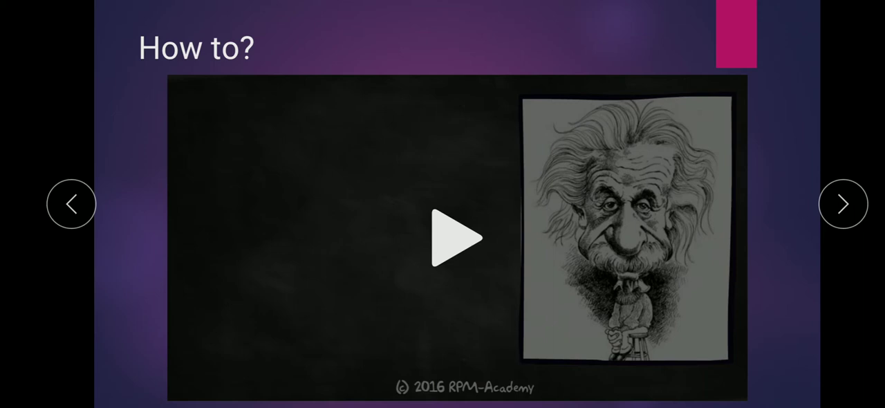
{"action": "left_click", "coordinate": [454, 238]}
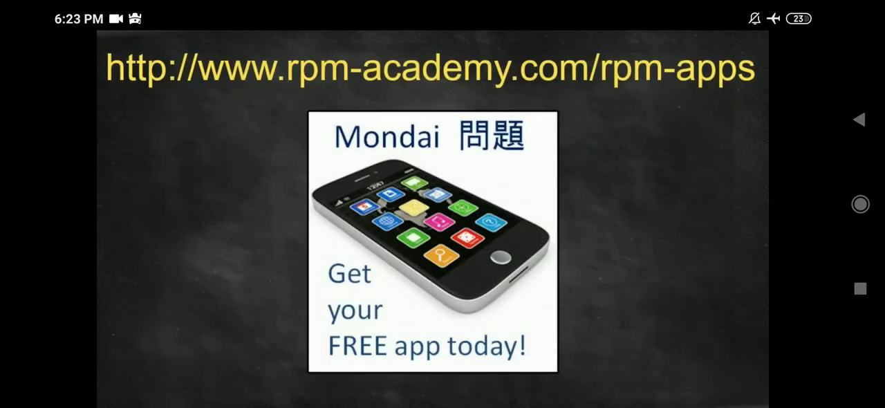
{"action": "left_click", "coordinate": [843, 203]}
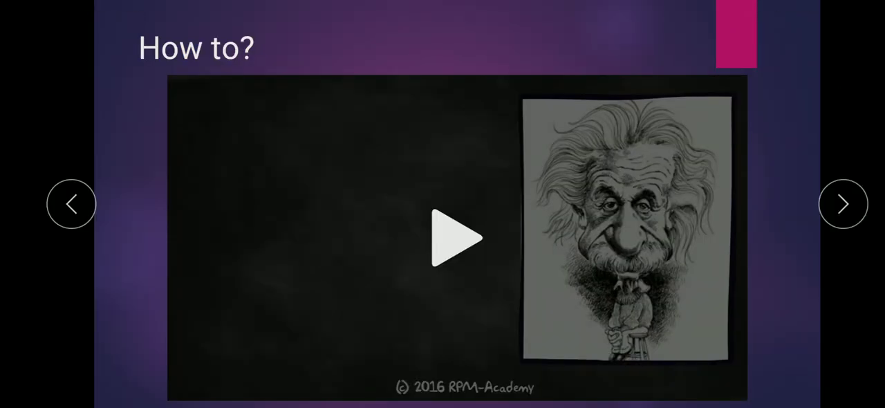